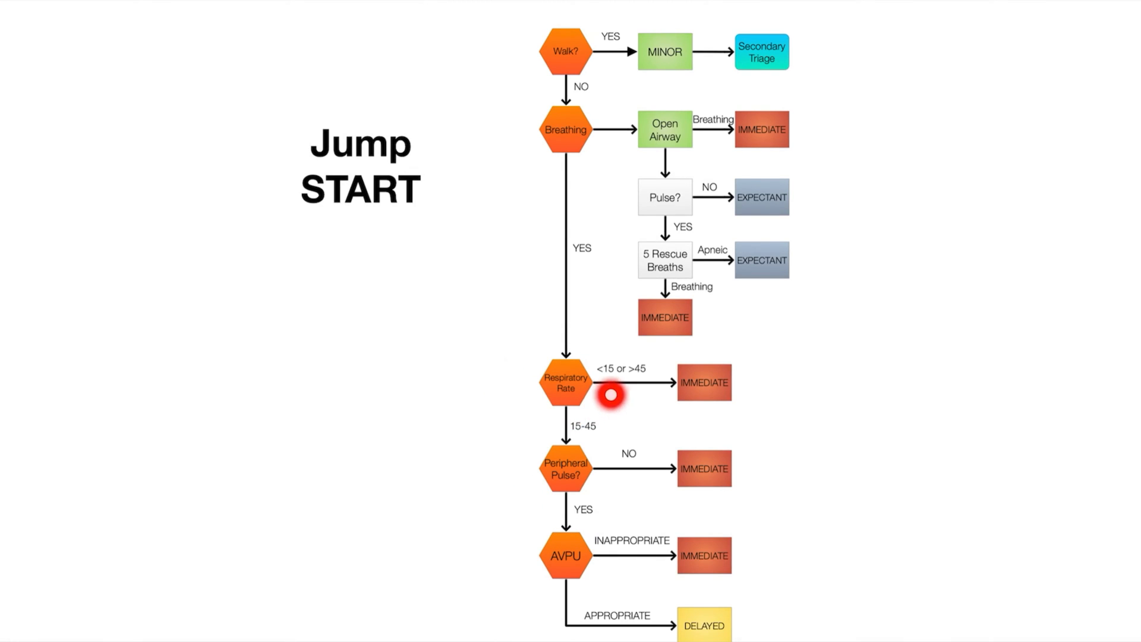
pyautogui.moveTo(556, 169)
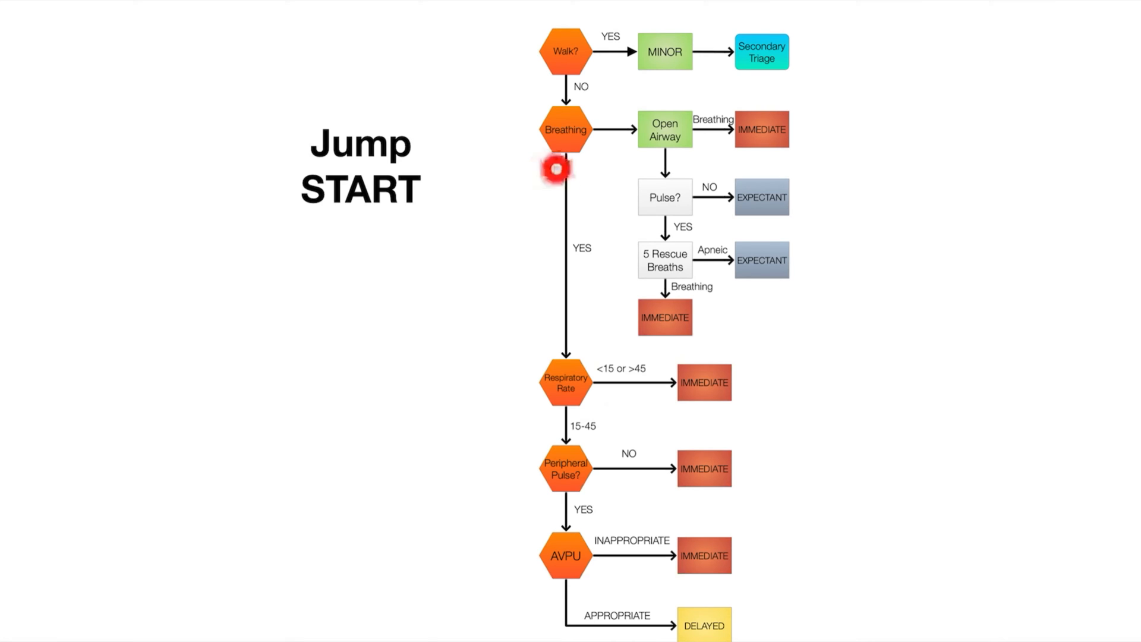
pyautogui.moveTo(653, 225)
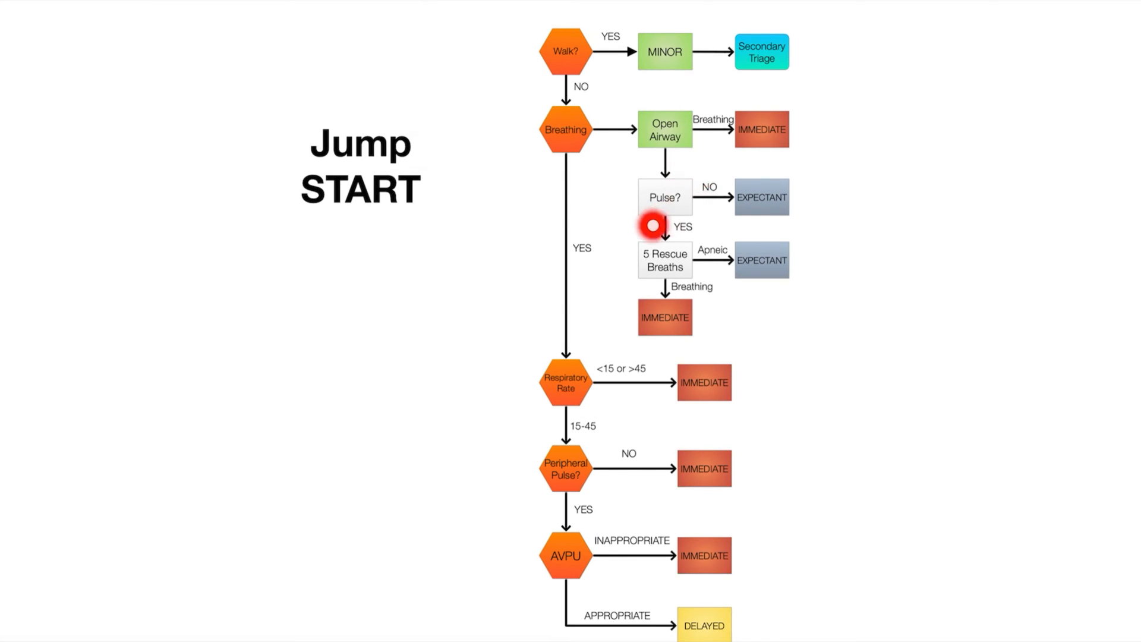